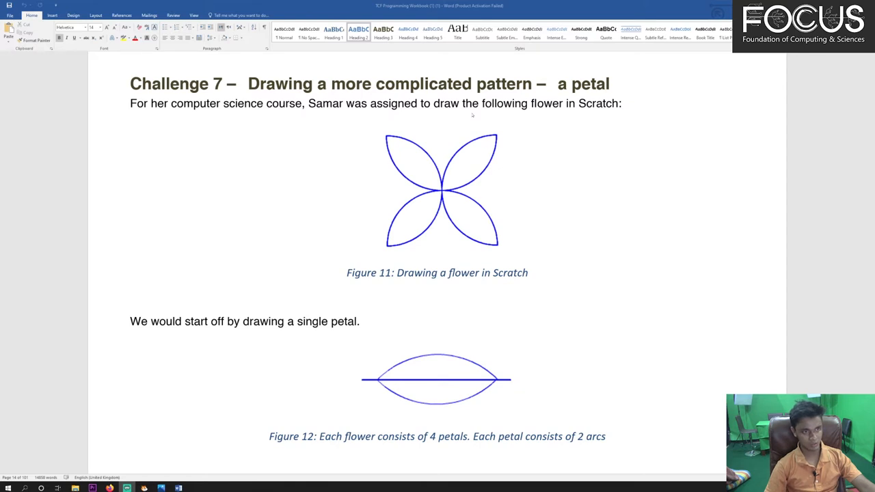
pyautogui.moveTo(408, 224)
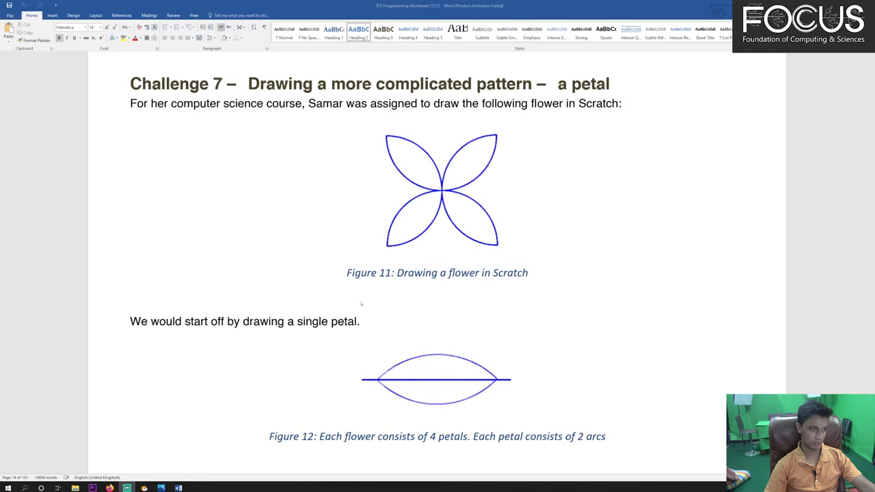
# - Scroll the Challenge 7 page down to the petal figure and quarter-circle question
pyautogui.scroll(-3)
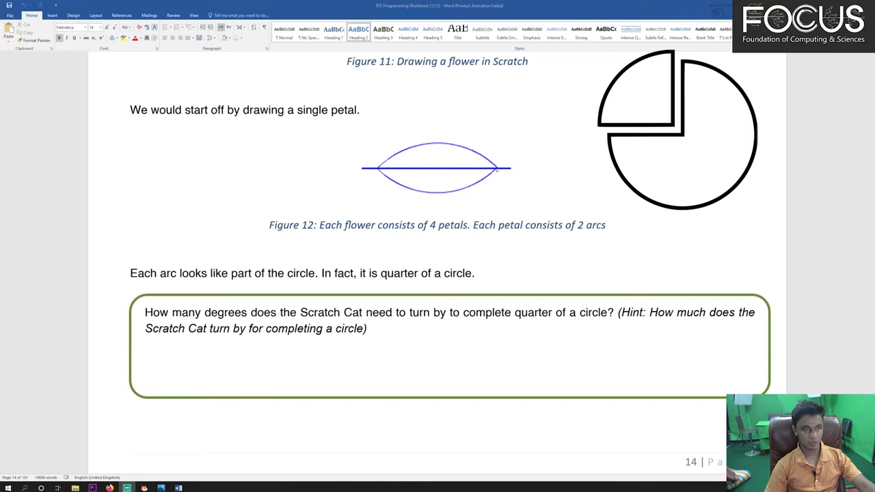
pyautogui.moveTo(496, 170)
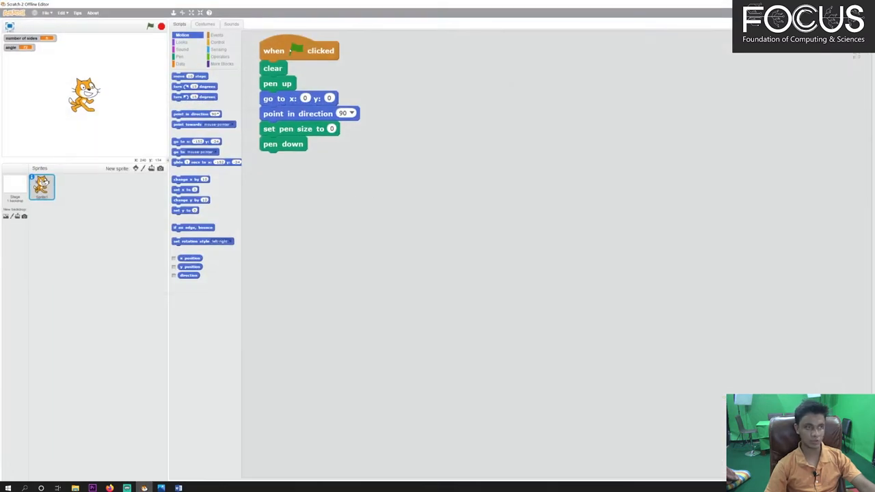
# - Reposition the green-flag setup script and browse the Events and Motion block categories
pyautogui.moveTo(273, 51); pyautogui.dragTo(304, 59)
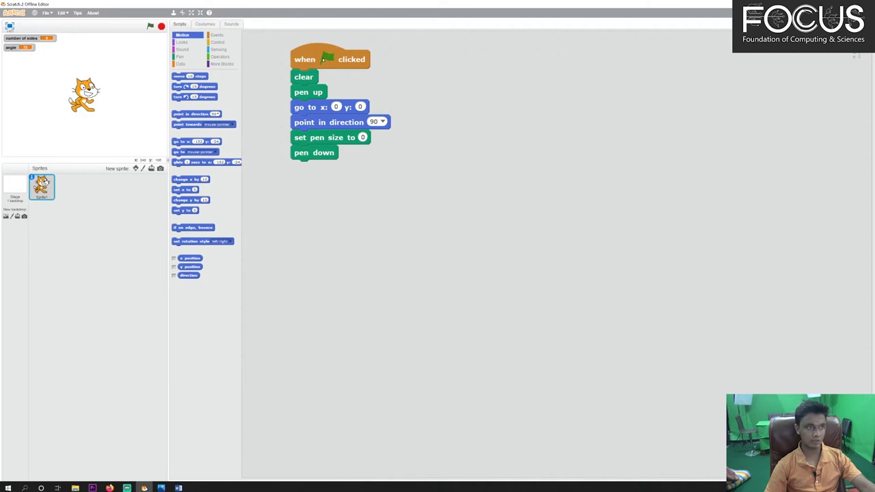
pyautogui.moveTo(304, 59); pyautogui.dragTo(289, 54)
pyautogui.write('2')
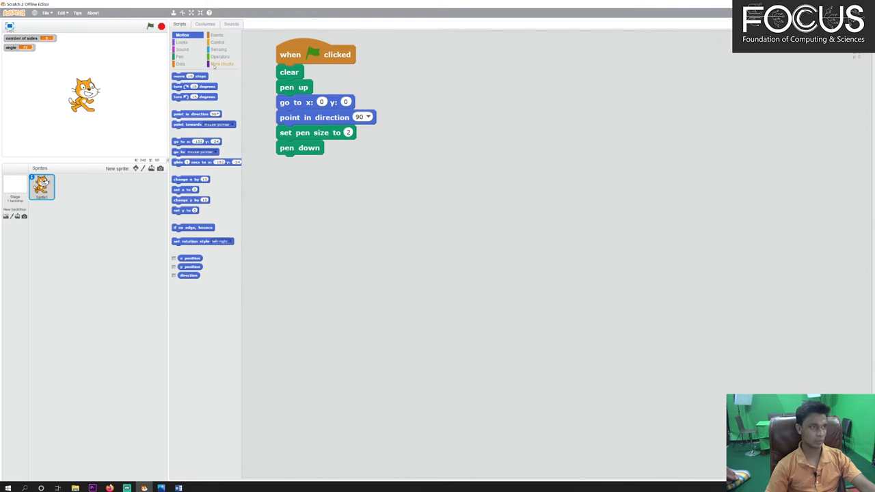
pyautogui.click(217, 41)
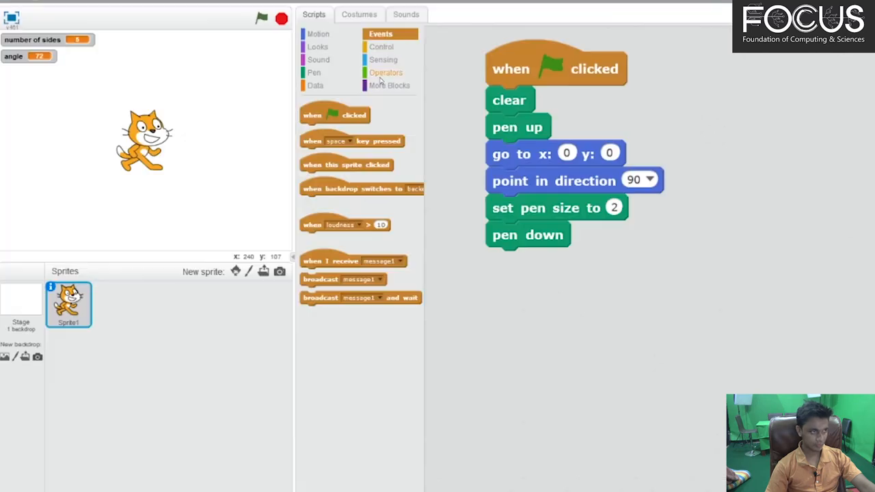
pyautogui.click(318, 34)
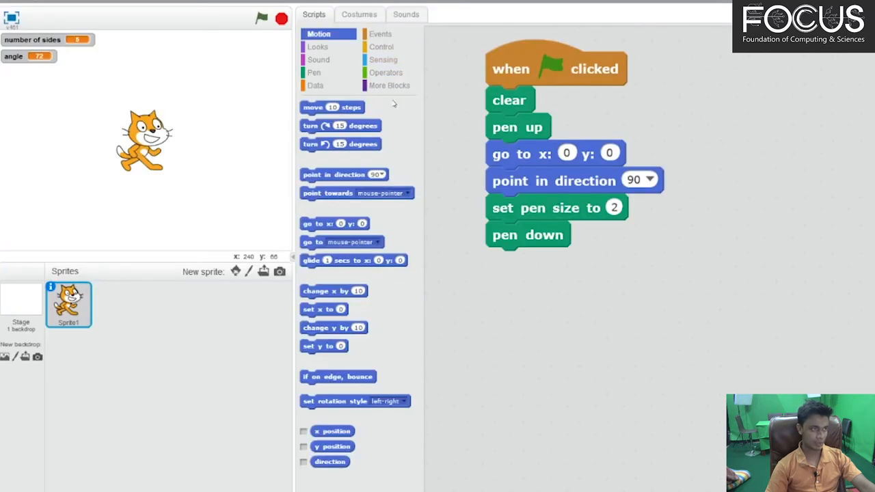
# - Add a repeat 90 loop under pen down holding turn right 1 degree and move blocks
pyautogui.click(381, 46)
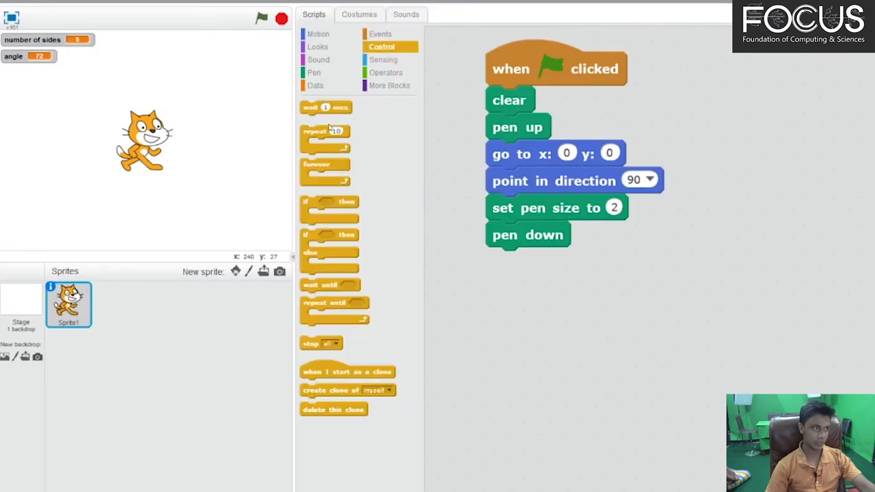
pyautogui.moveTo(325, 131); pyautogui.dragTo(539, 275)
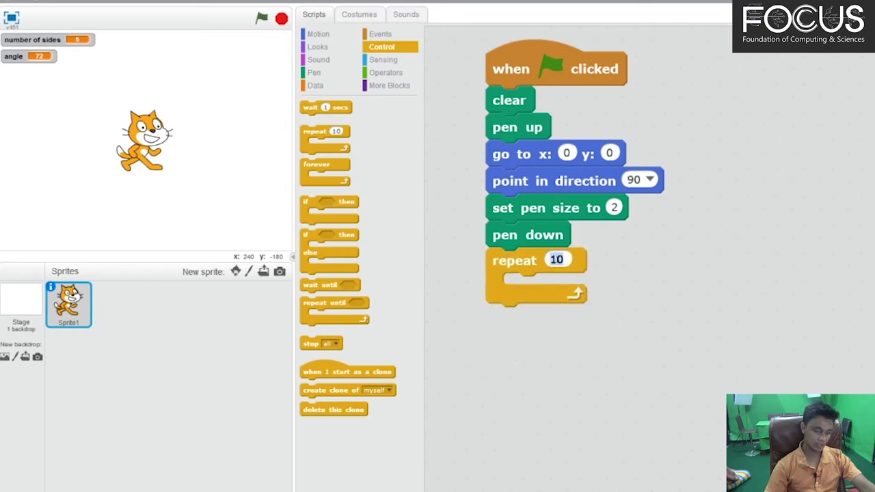
pyautogui.write('90')
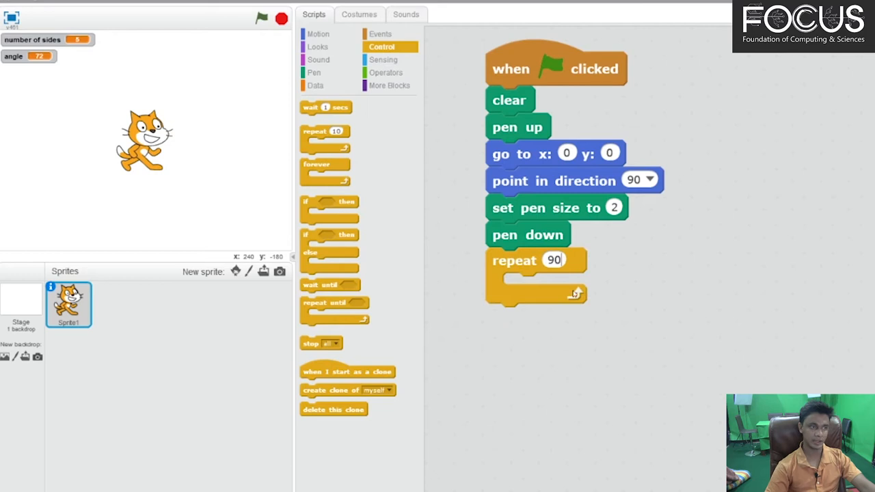
pyautogui.click(317, 34)
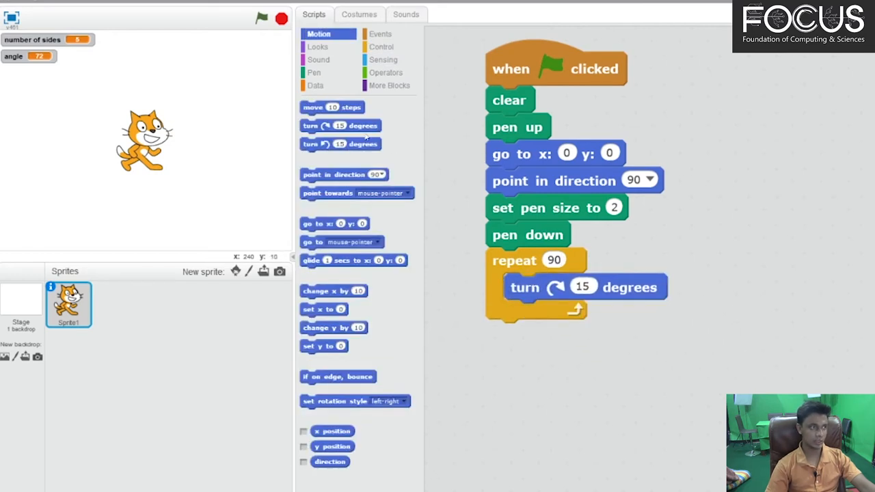
pyautogui.moveTo(331, 107); pyautogui.dragTo(547, 307)
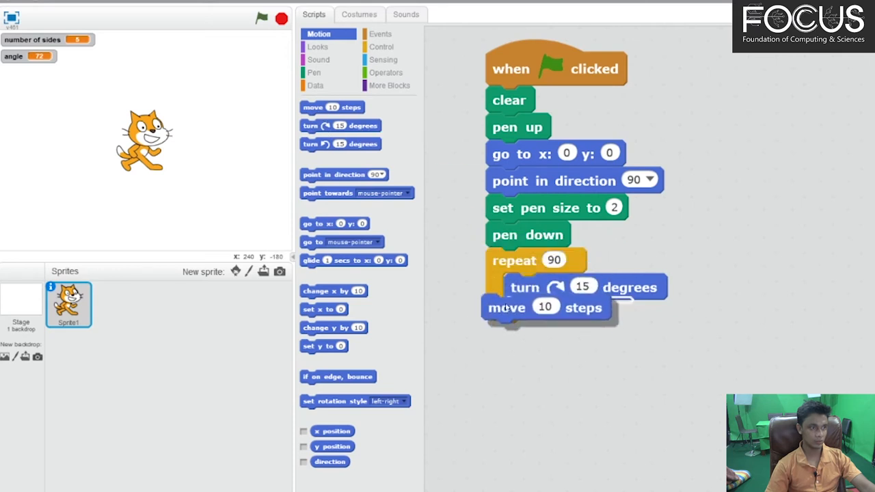
pyautogui.moveTo(506, 307); pyautogui.dragTo(528, 314)
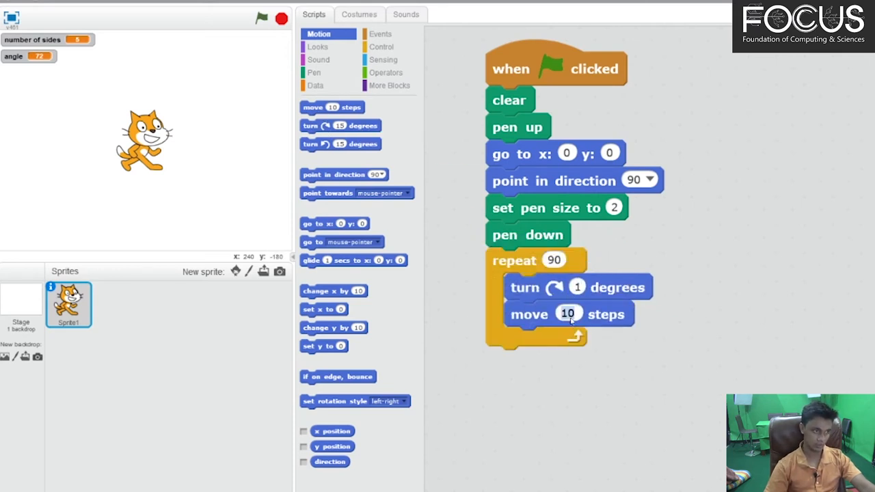
pyautogui.write('1')
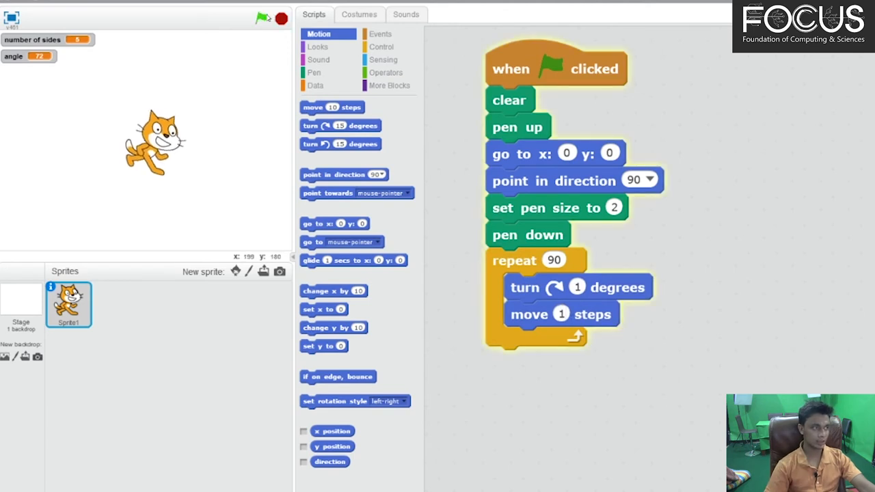
# - Run the script with the green flag to draw the arc, then move the cat aside
pyautogui.click(262, 18)
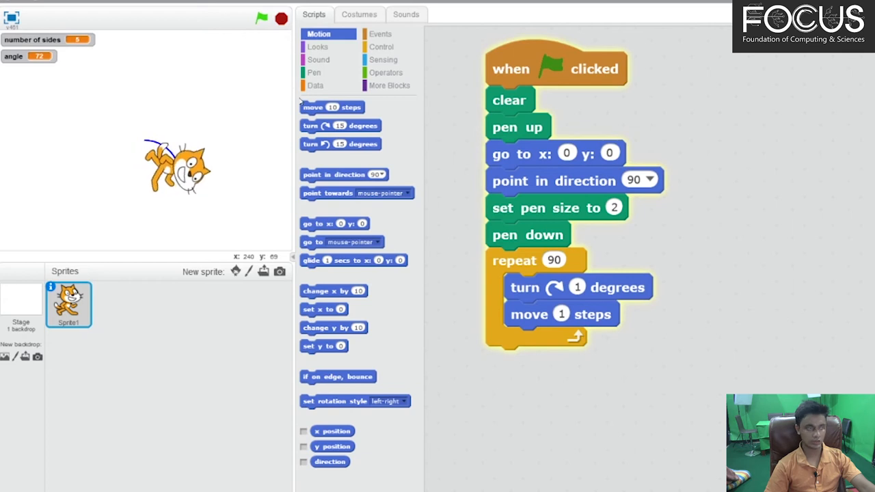
pyautogui.click(261, 18)
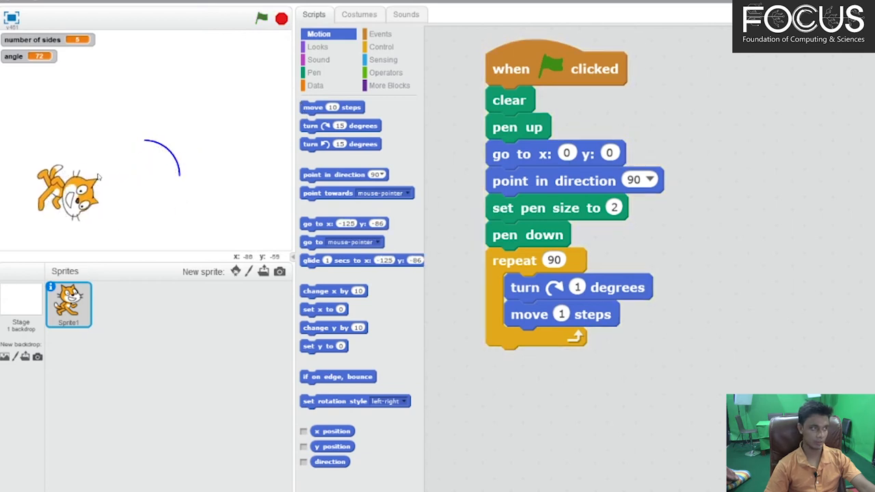
pyautogui.moveTo(154, 147)
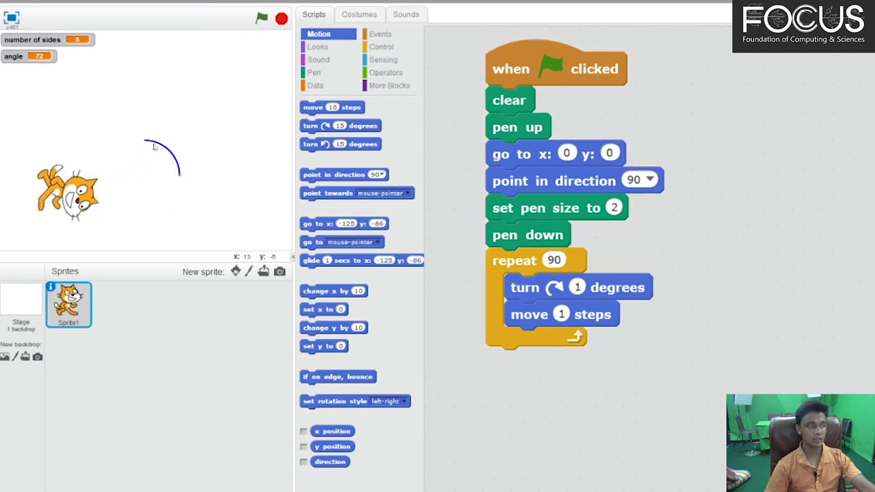
pyautogui.moveTo(181, 184)
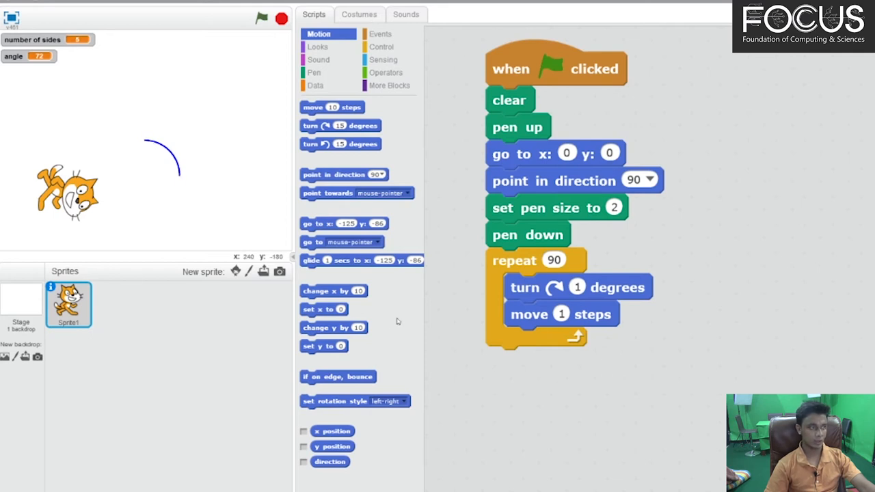
pyautogui.moveTo(181, 175)
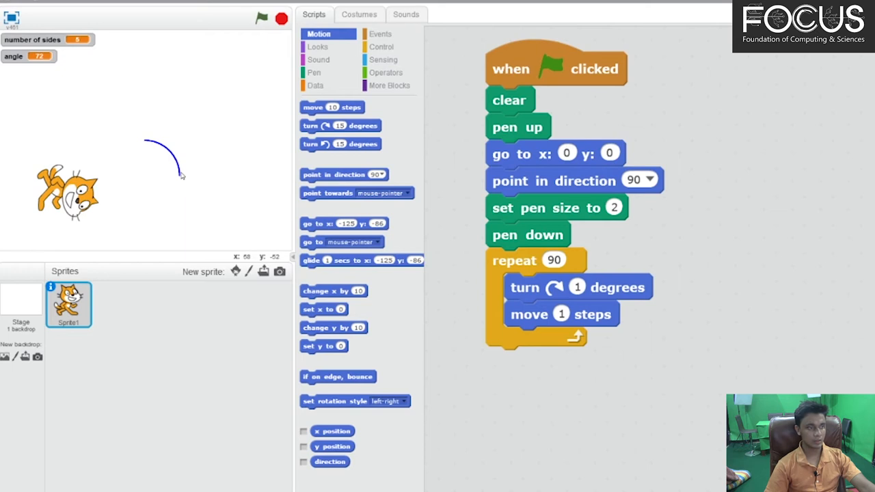
pyautogui.moveTo(169, 178)
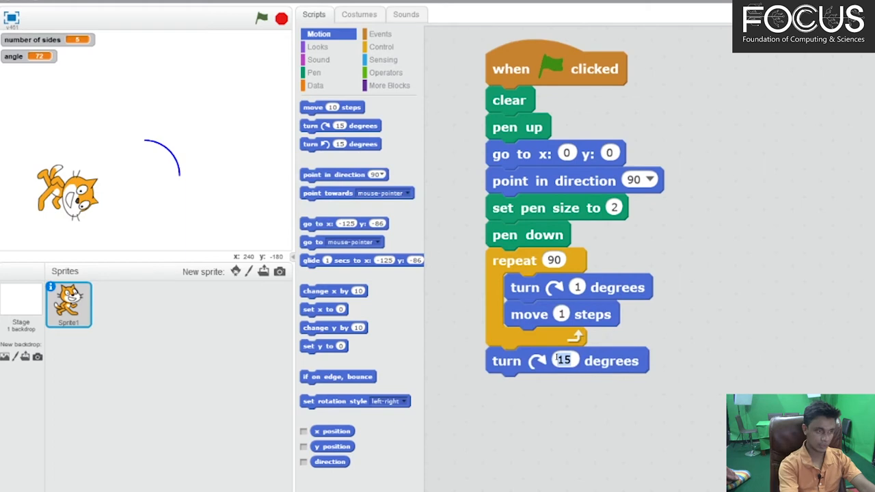
# - Set the turn to 90, run the petal drawing, and reattach the arc blocks beneath setup
pyautogui.write('90')
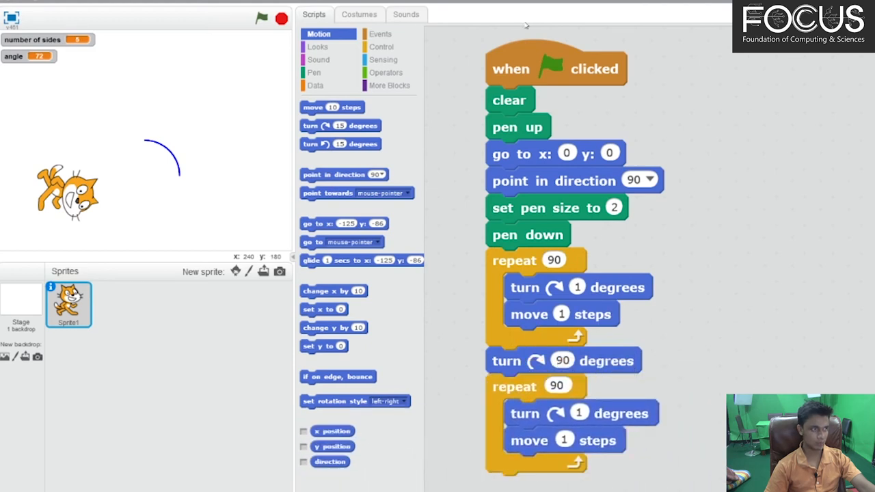
pyautogui.click(262, 19)
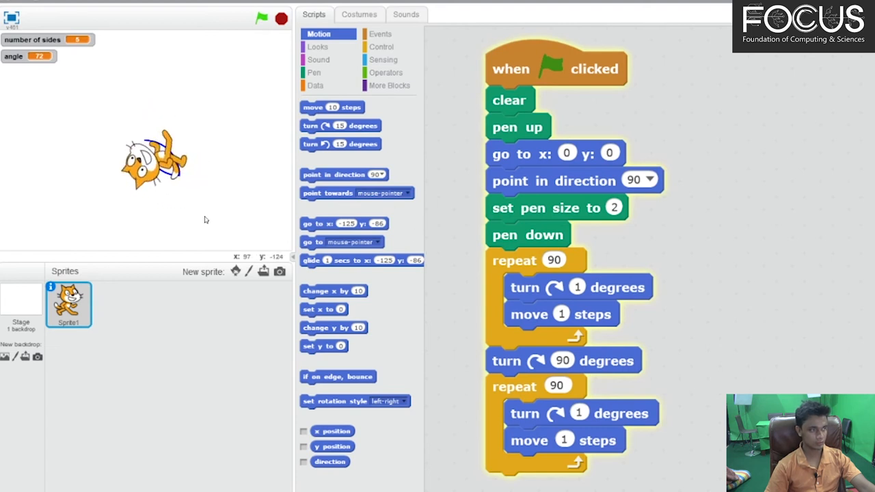
pyautogui.click(261, 18)
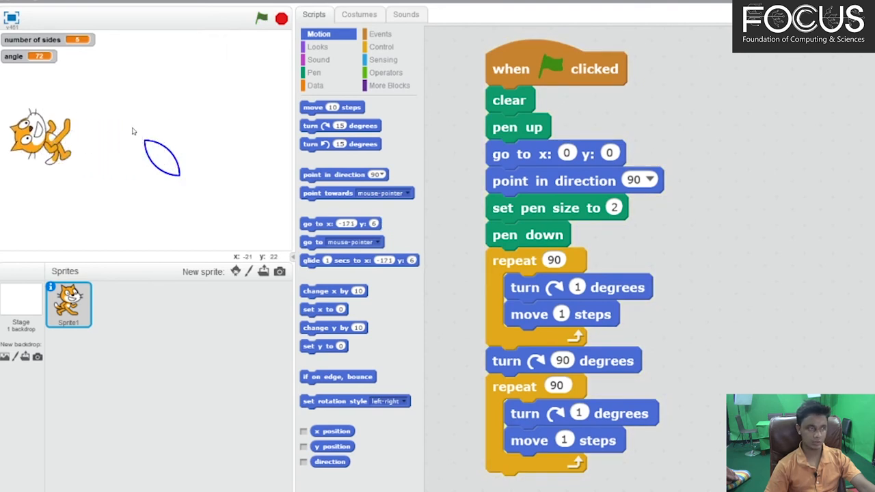
pyautogui.moveTo(152, 135)
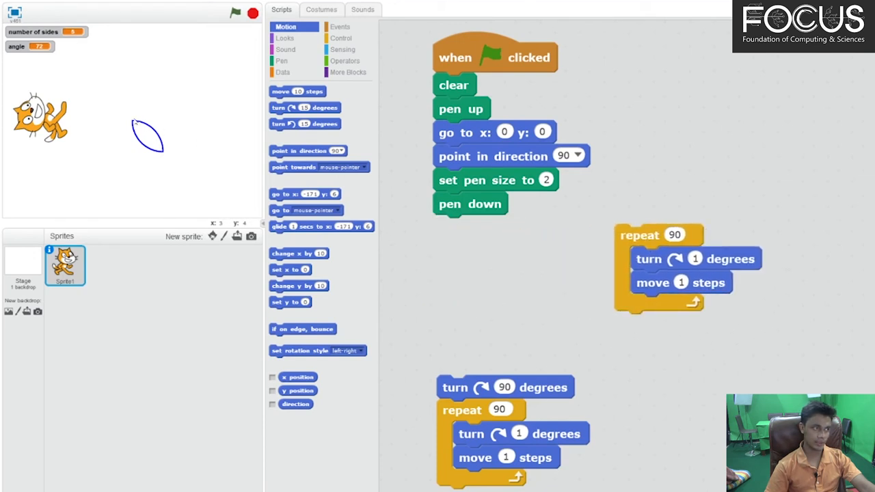
pyautogui.moveTo(553, 217)
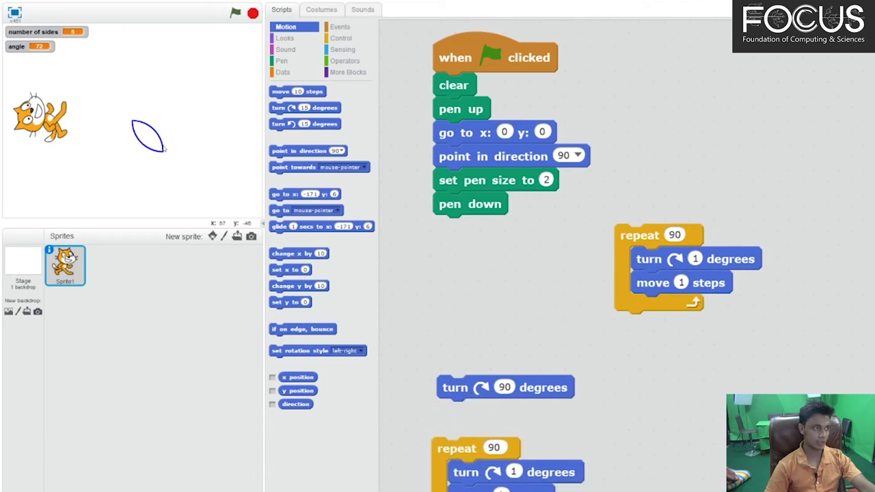
pyautogui.moveTo(164, 149)
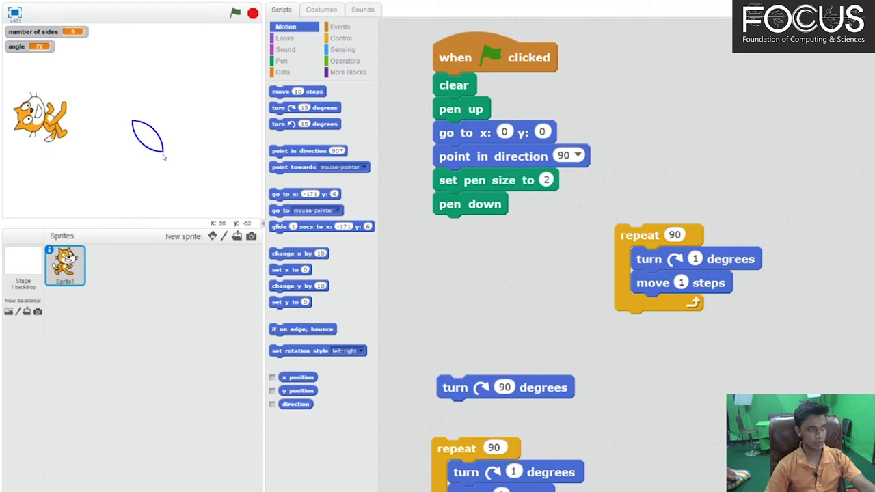
pyautogui.moveTo(130, 123)
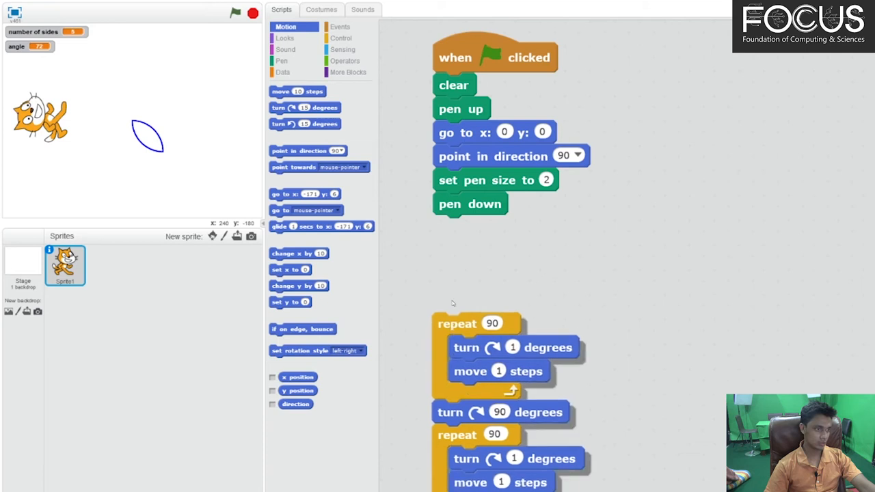
pyautogui.moveTo(456, 323); pyautogui.dragTo(456, 226)
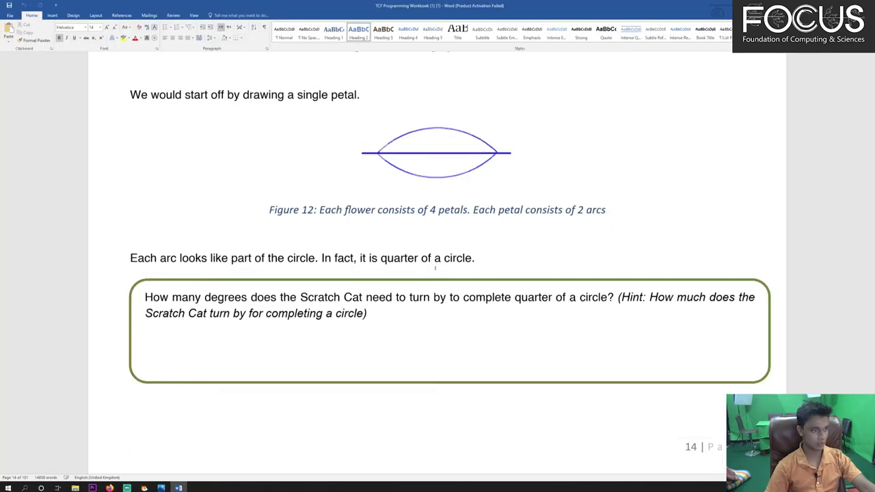
# - Scroll the Word workbook down to the single-petal figure and its quarter-circle question
pyautogui.scroll(-3)
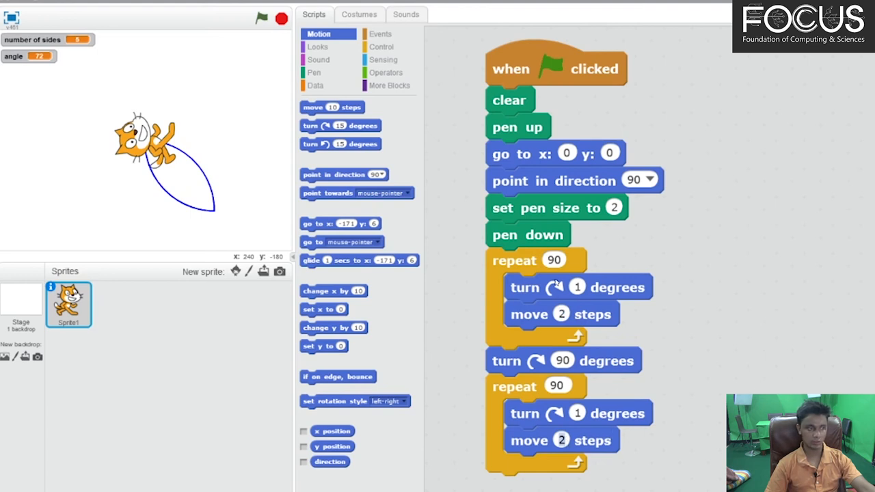
pyautogui.moveTo(543, 329)
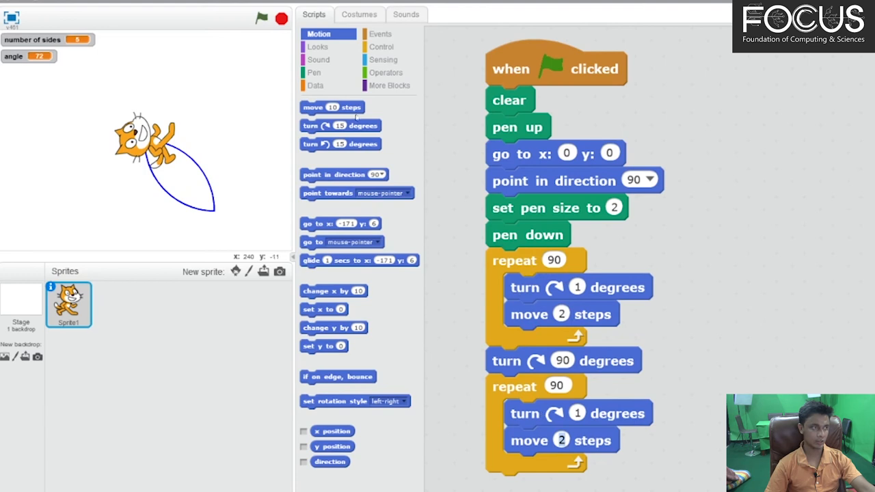
# - Rerun the script with the green flag to draw the larger 2-step petal
pyautogui.click(262, 18)
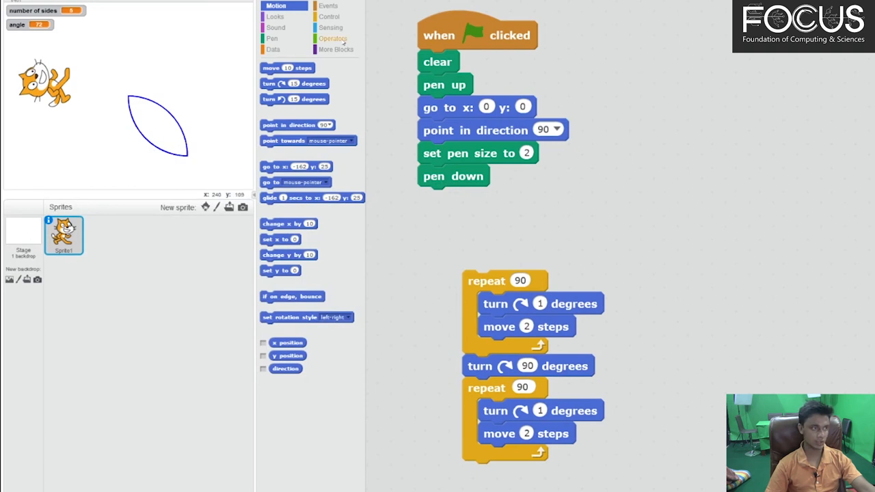
# - Give the if block a 'key space pressed?' condition and wrap it in a forever loop
pyautogui.click(328, 6)
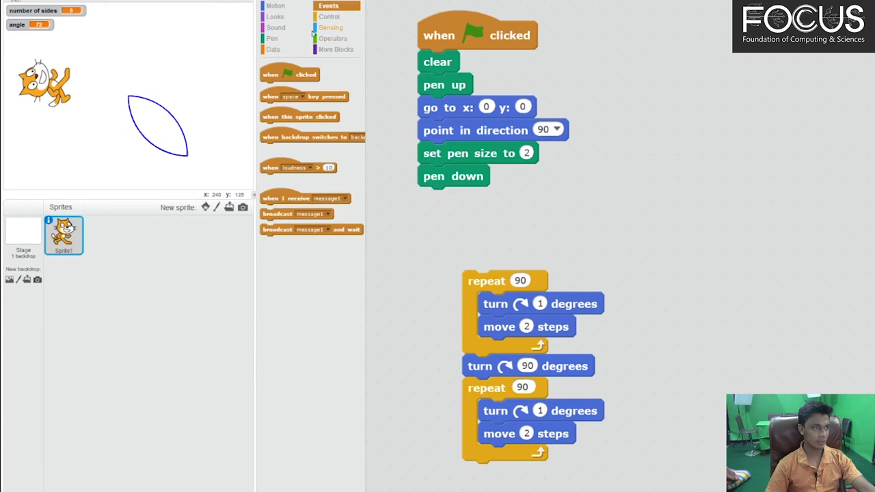
pyautogui.click(330, 28)
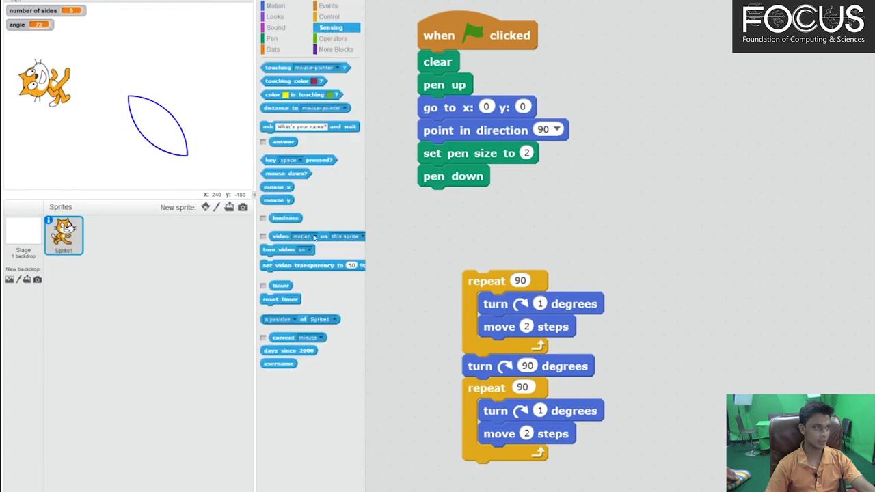
pyautogui.click(330, 16)
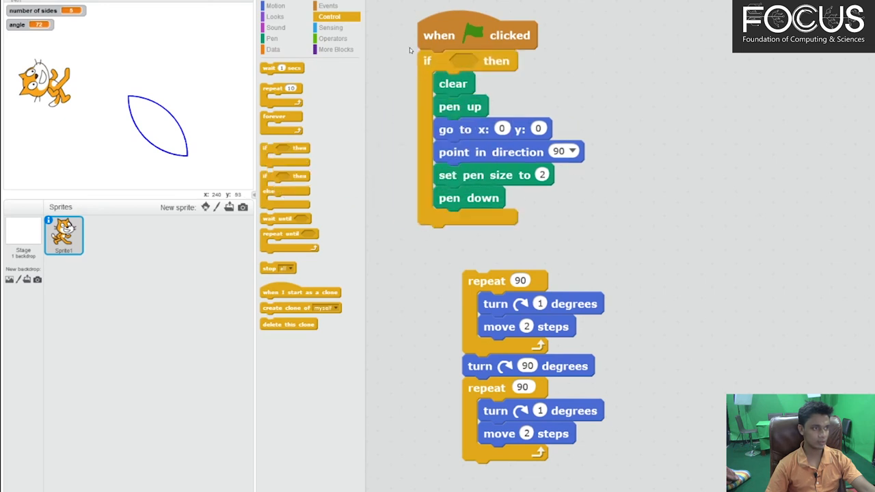
pyautogui.click(331, 27)
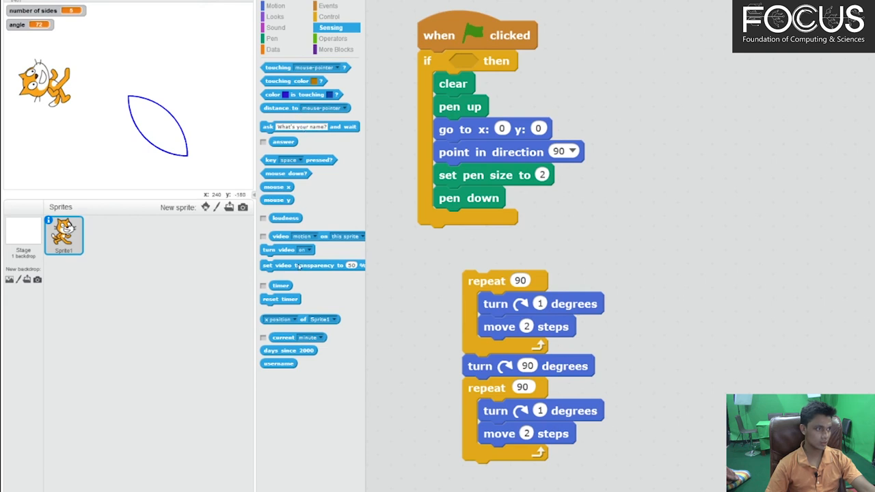
pyautogui.moveTo(298, 160); pyautogui.dragTo(443, 185)
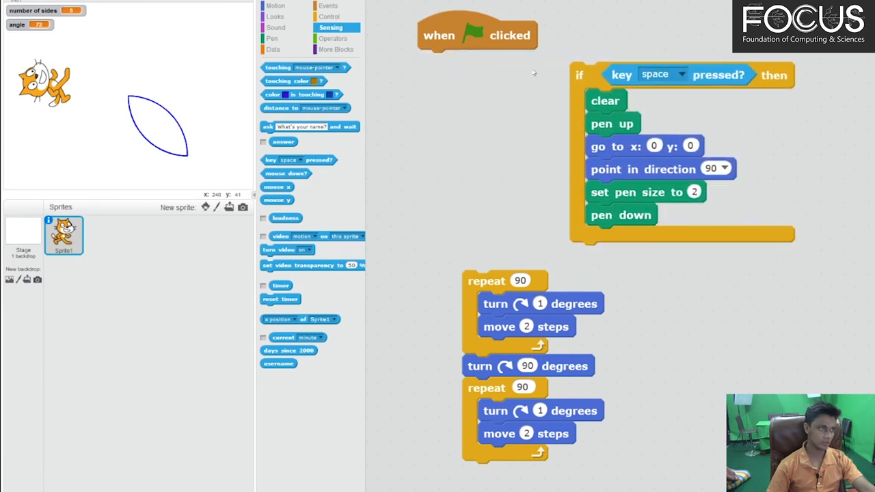
pyautogui.click(330, 17)
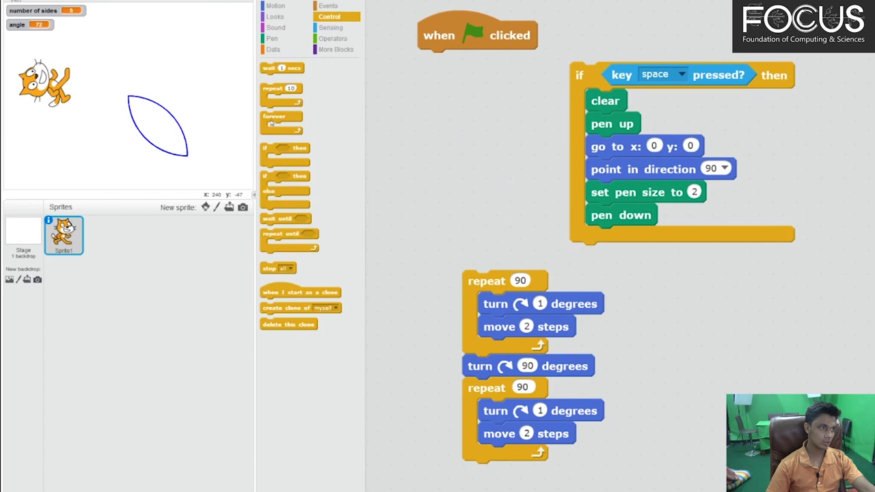
pyautogui.moveTo(281, 116); pyautogui.dragTo(580, 51)
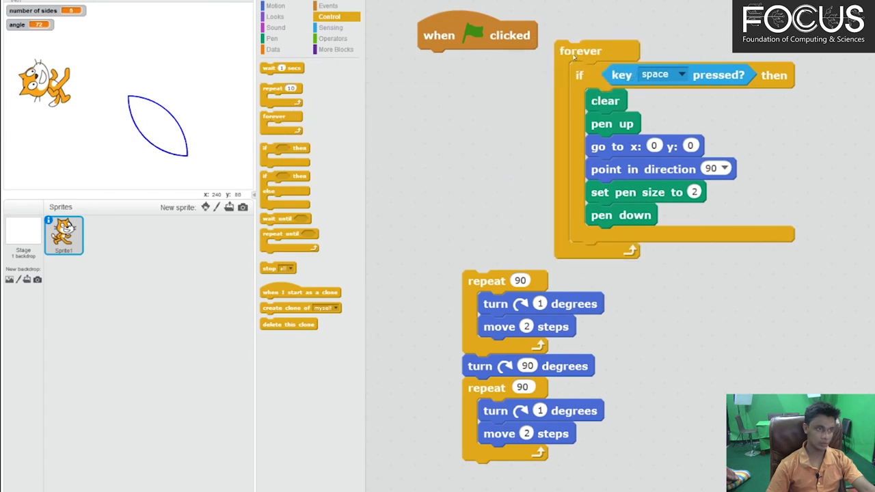